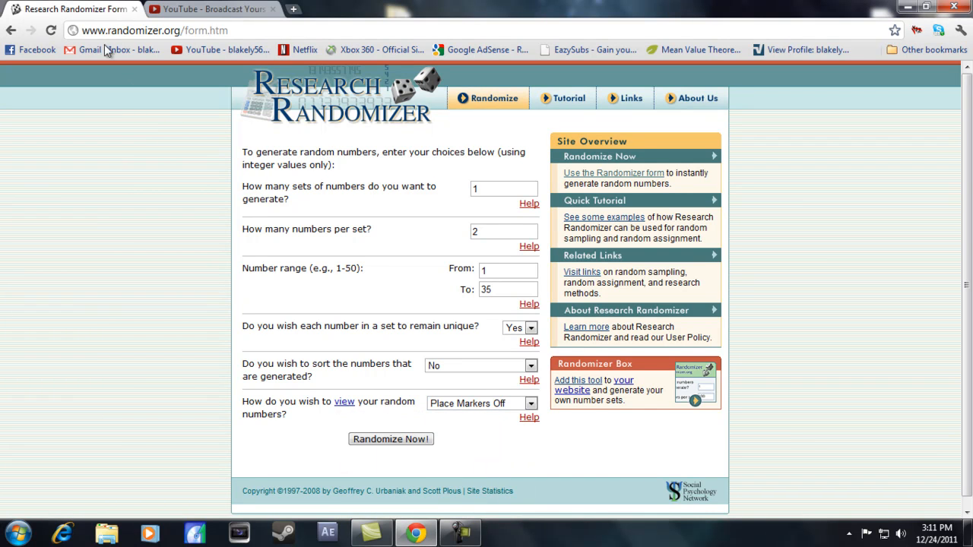
mouse_move(462, 292)
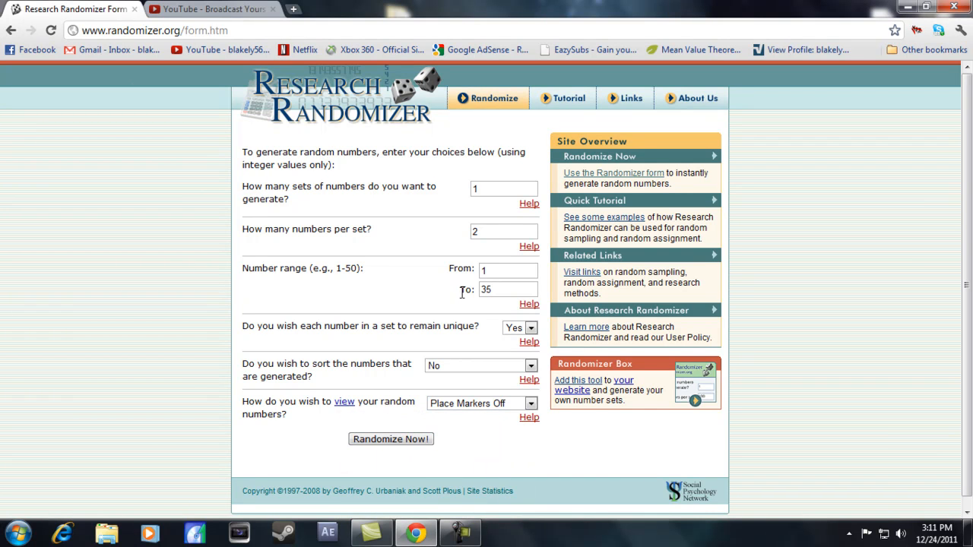
Step: Count every comment from the oldest at the bottom up to the newest Xbox 360 points comment
left_click(212, 9)
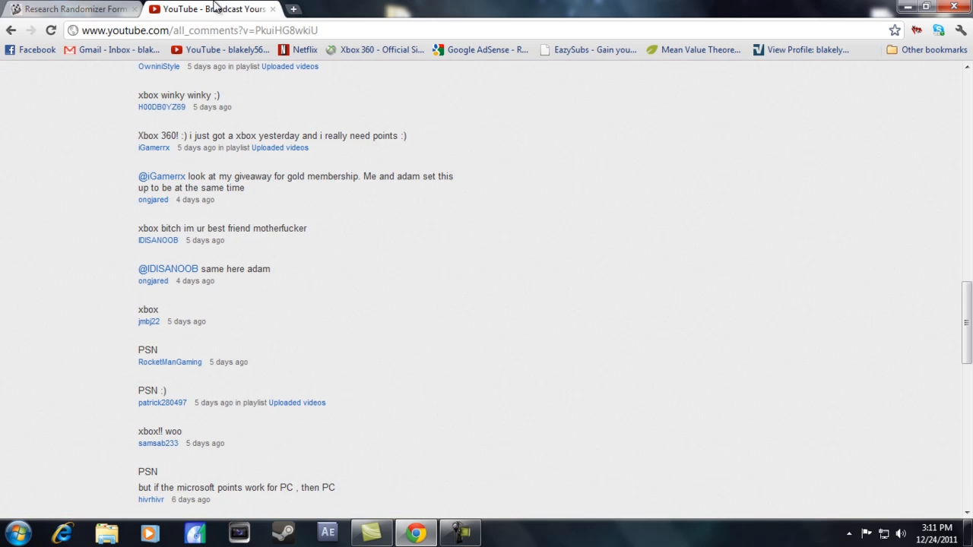
scroll("down", 3)
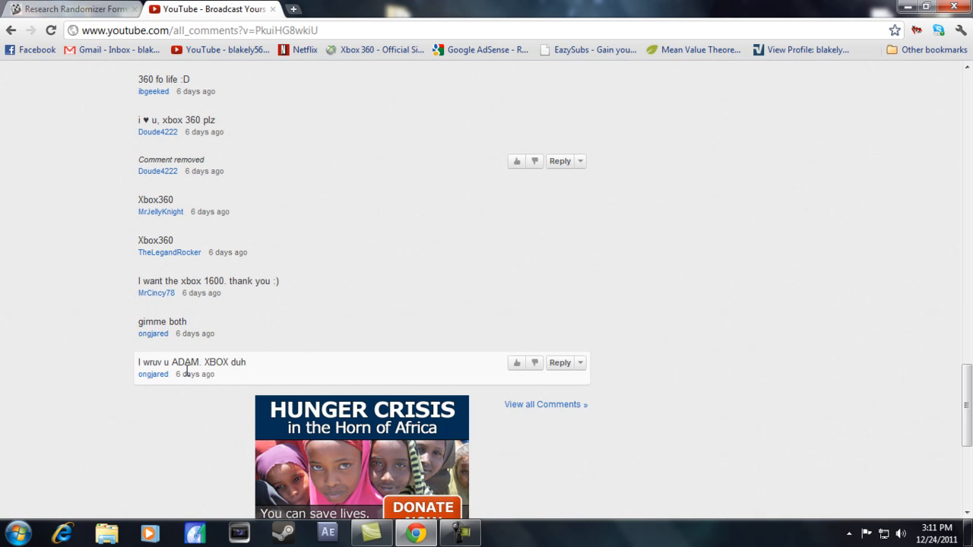
mouse_move(228, 334)
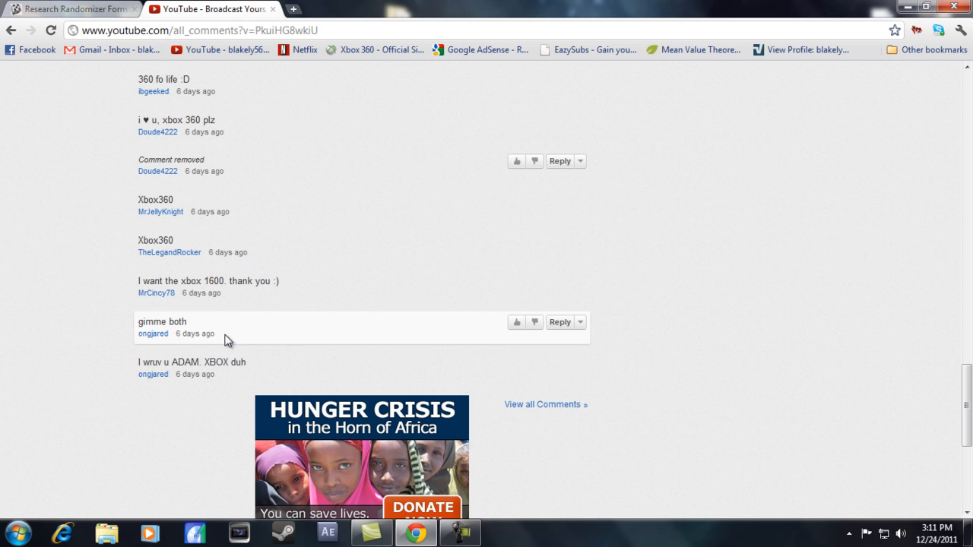
mouse_move(216, 207)
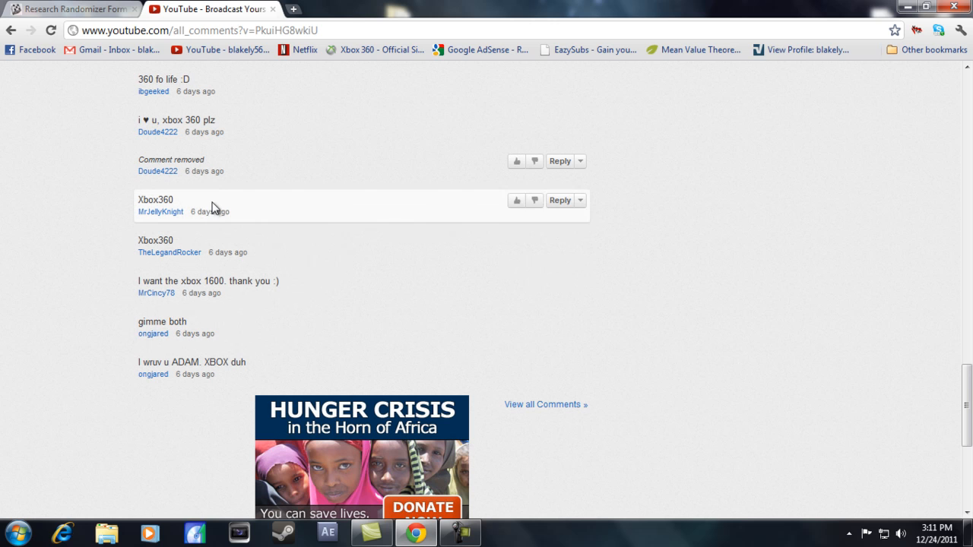
scroll("up", 3)
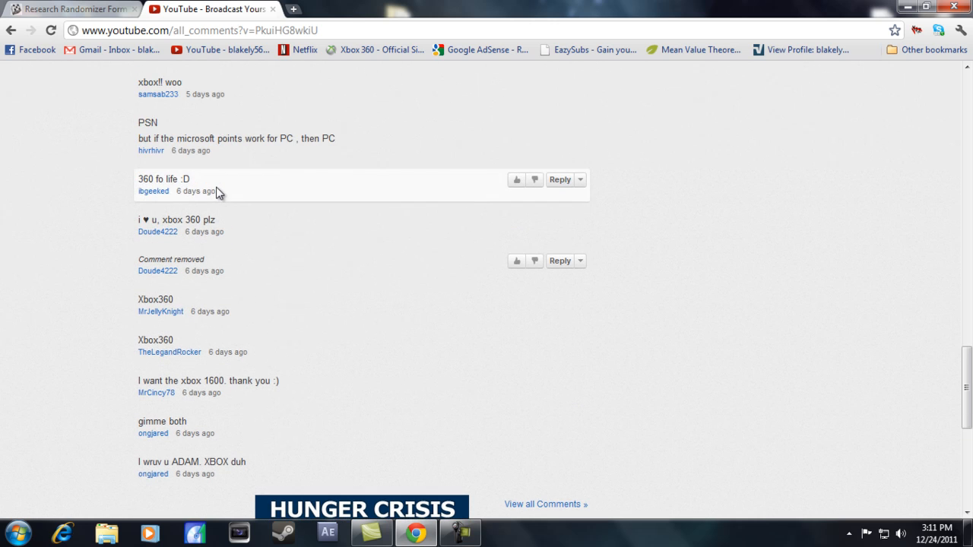
scroll("up", 3)
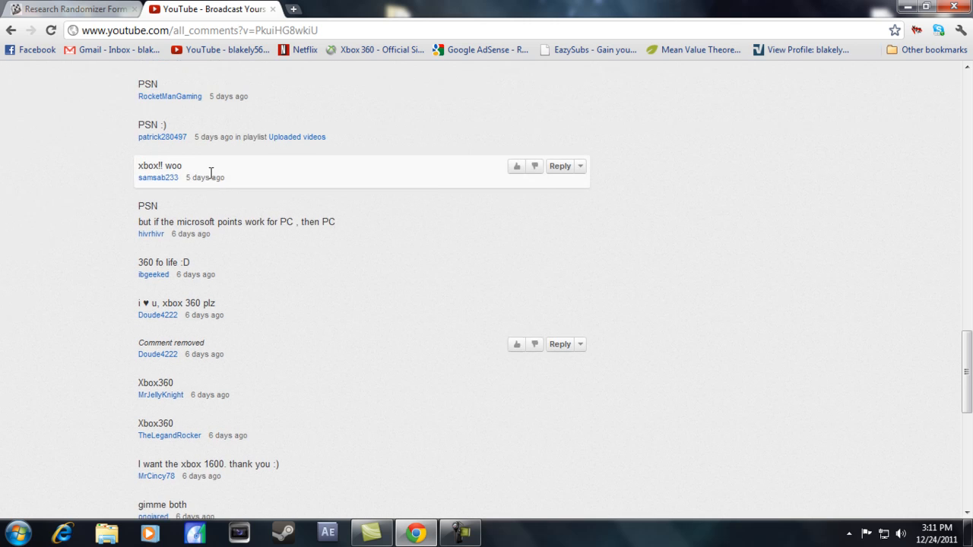
scroll("up", 3)
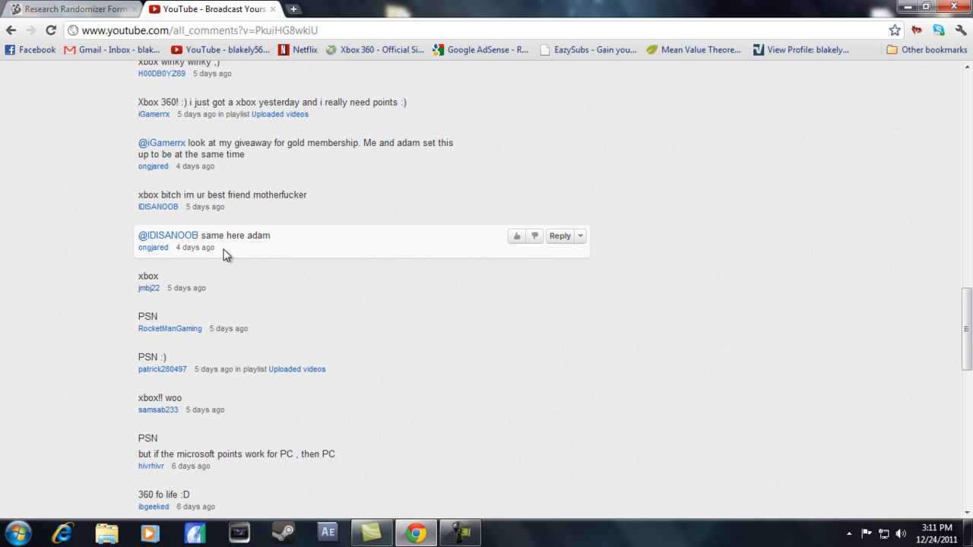
scroll("up", 3)
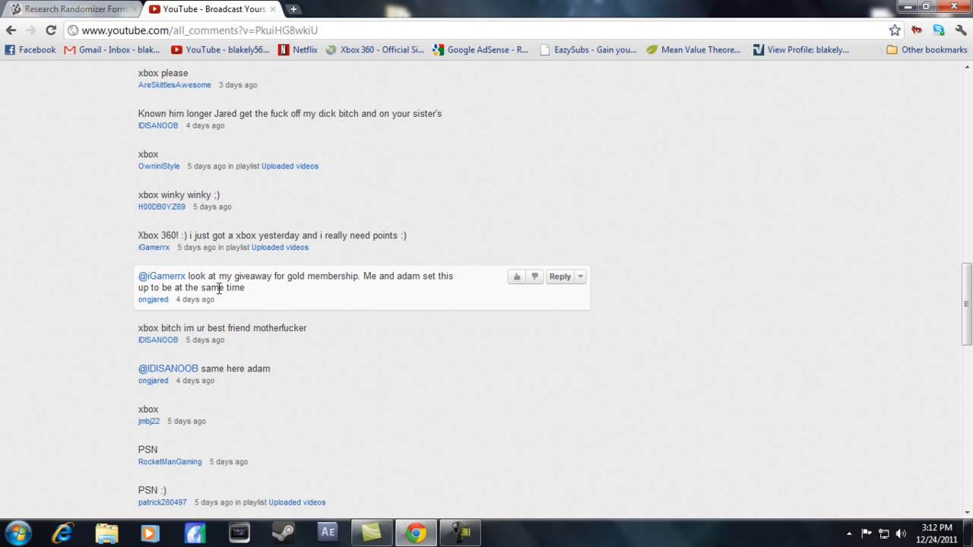
scroll("up", 3)
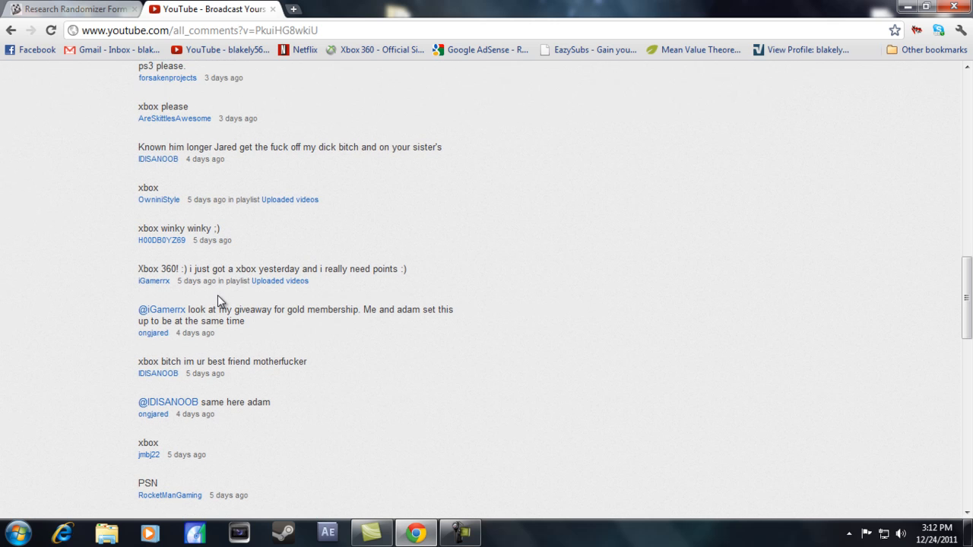
scroll("up", 3)
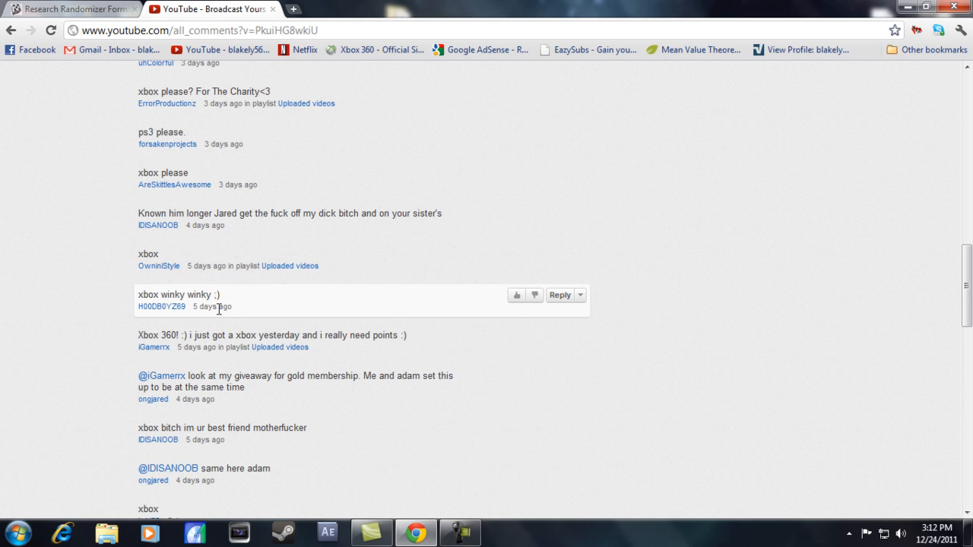
scroll("up", 3)
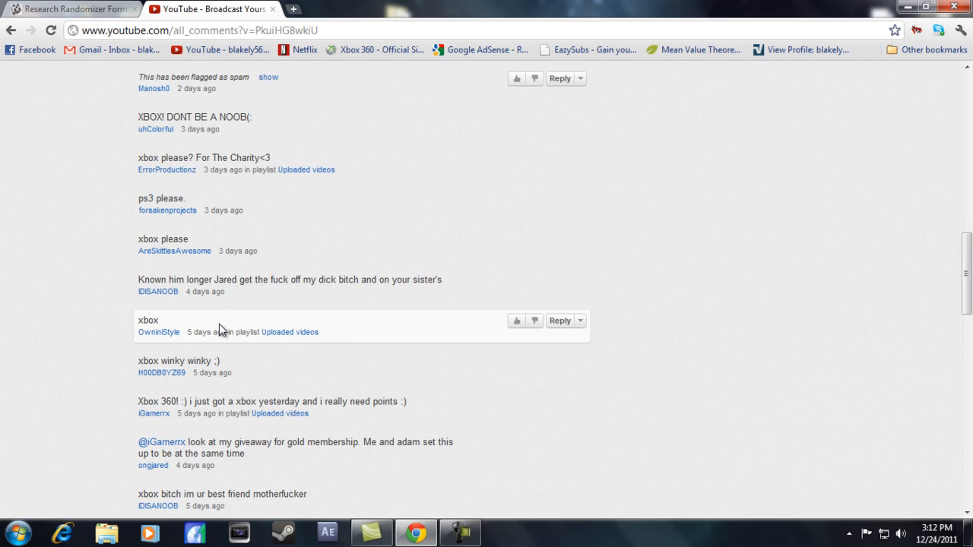
scroll("up", 3)
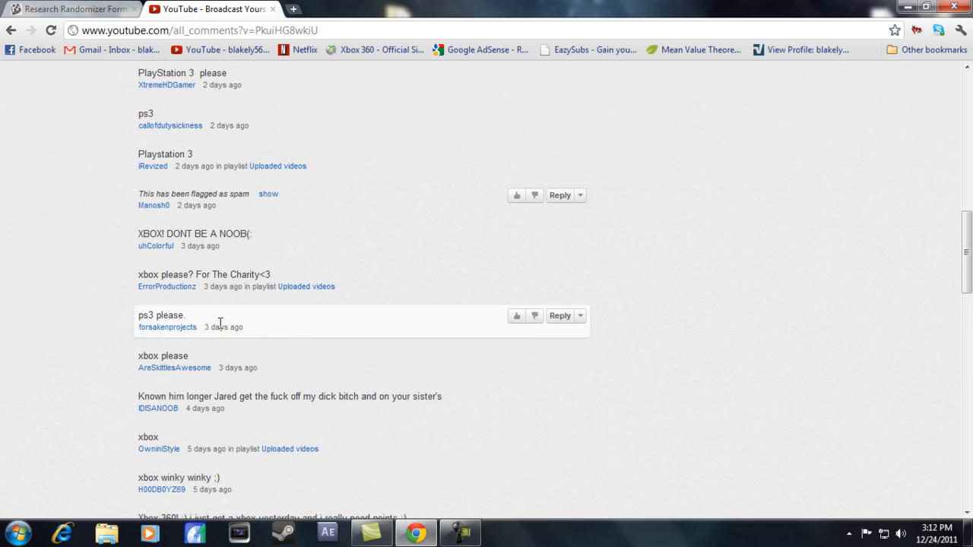
scroll("up", 3)
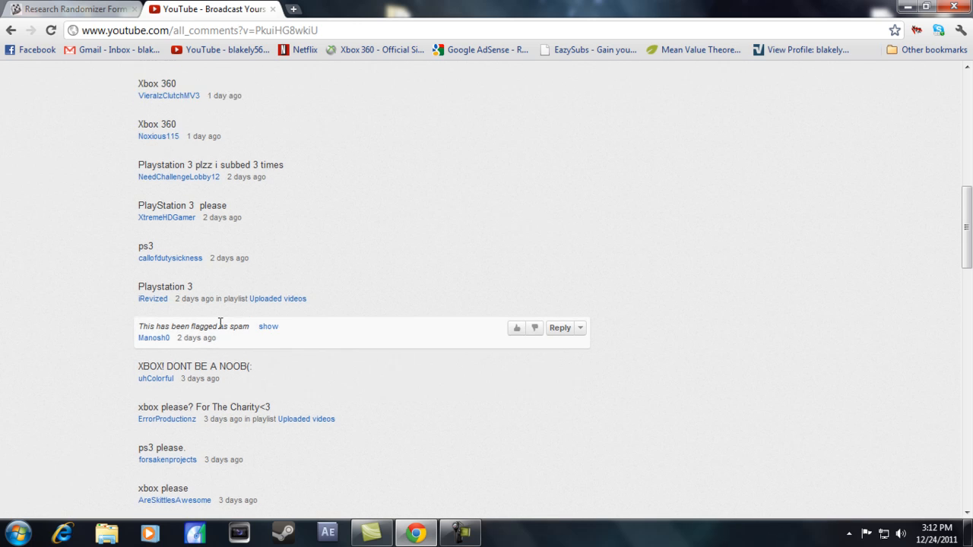
scroll("up", 3)
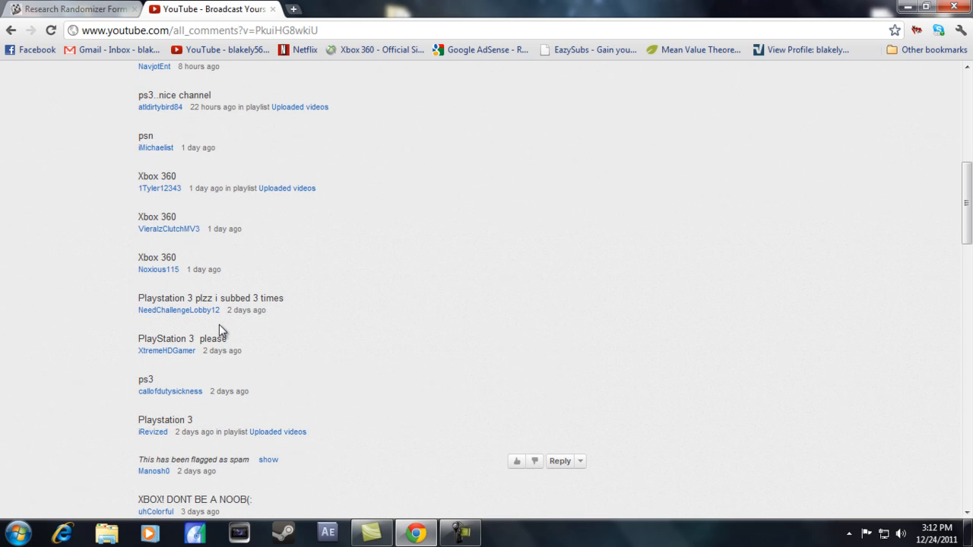
scroll("up", 3)
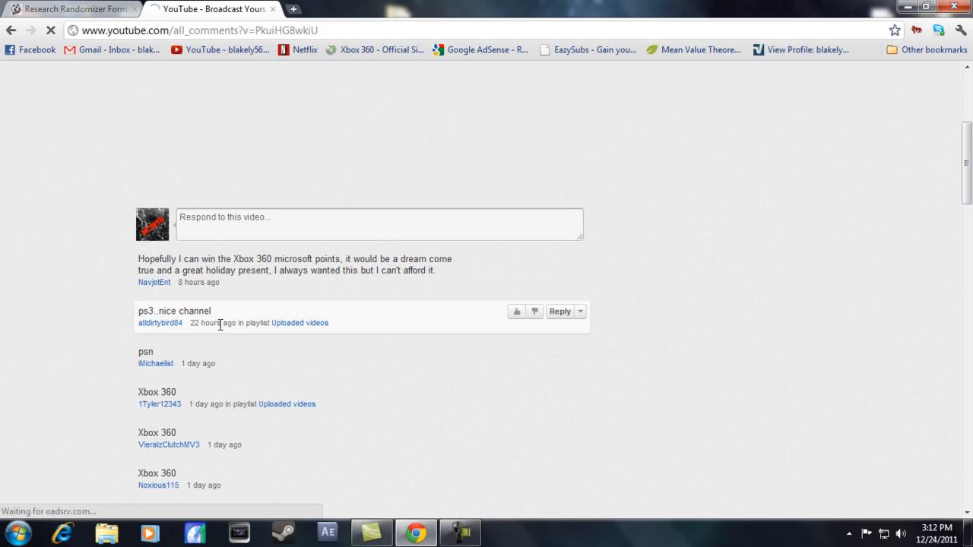
Step: Check the random number, then count up from the six-day-old comments to the day-old "Xbox 360" winner
left_click(68, 9)
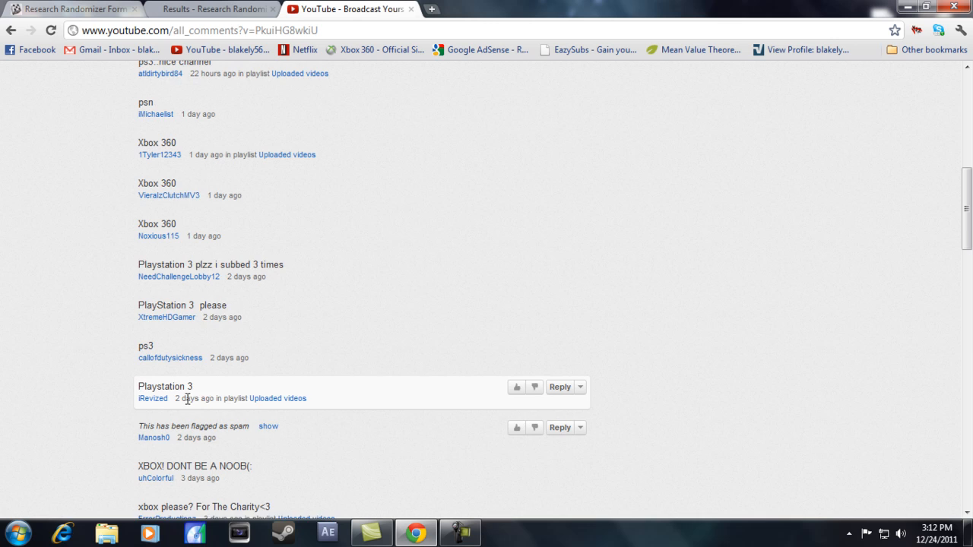
scroll("down", 3)
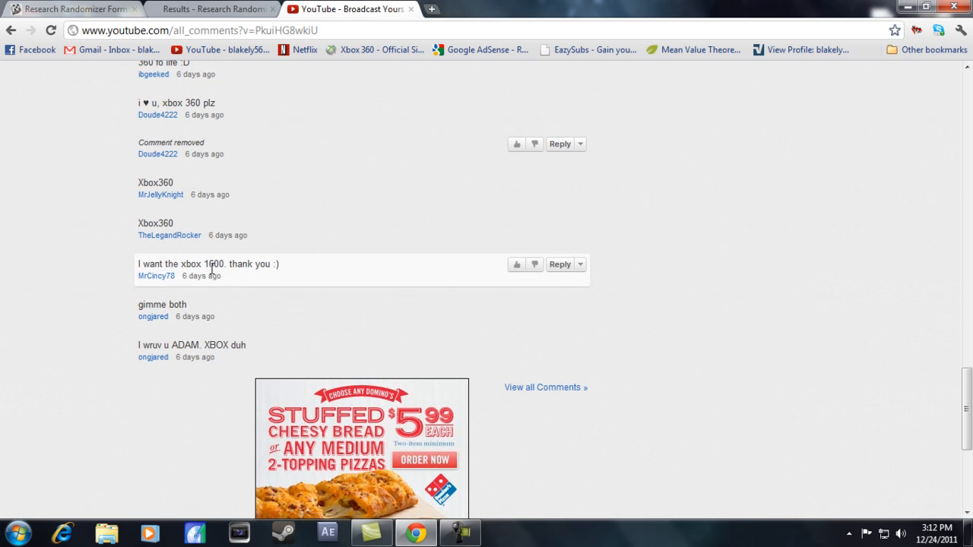
scroll("up", 3)
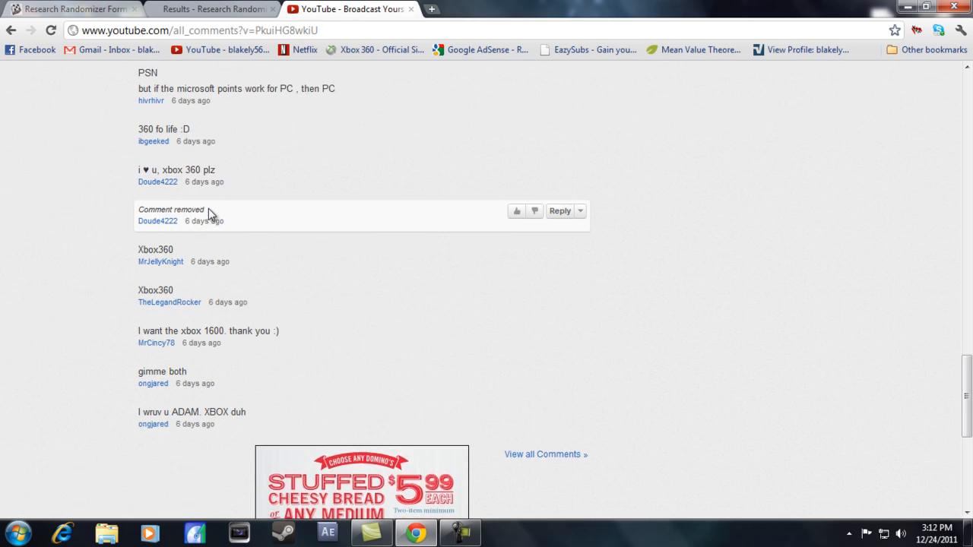
scroll("up", 3)
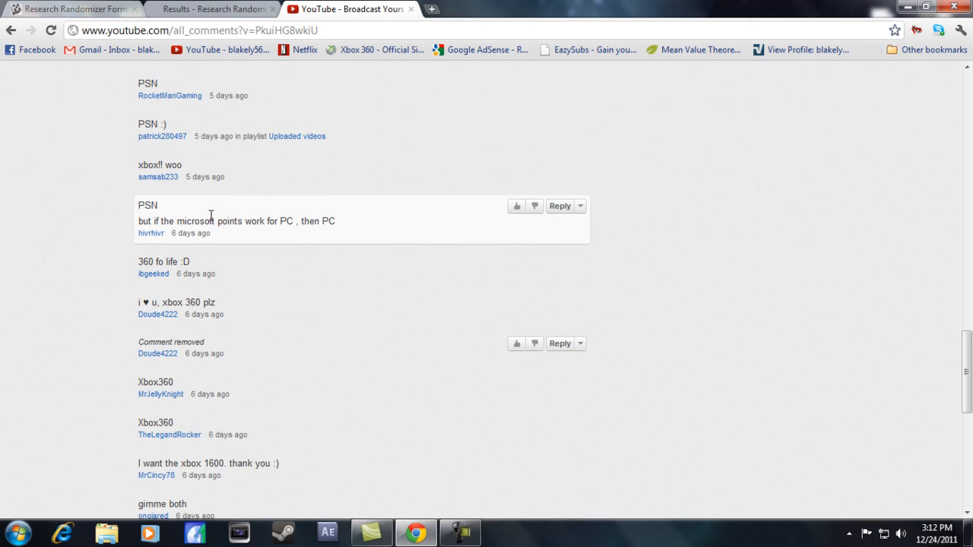
scroll("down", 3)
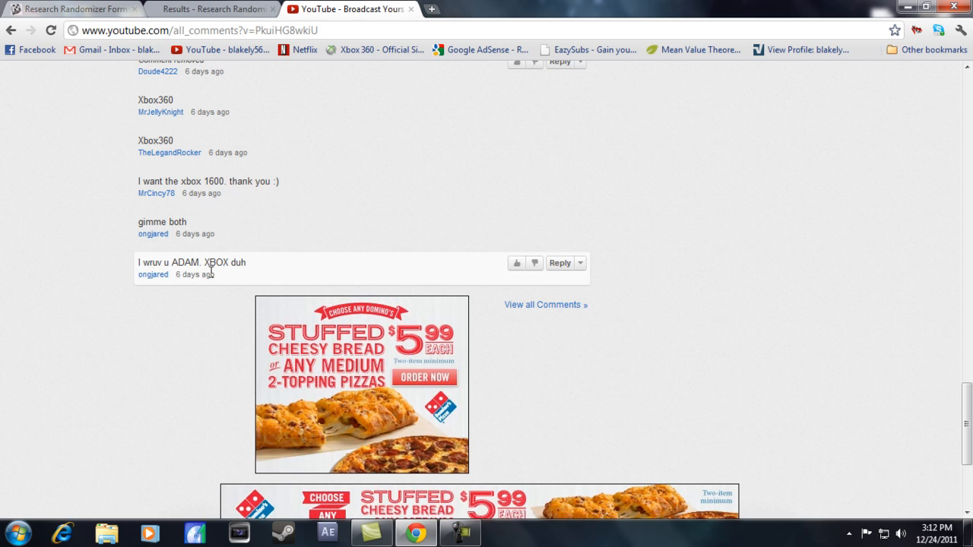
scroll("up", 3)
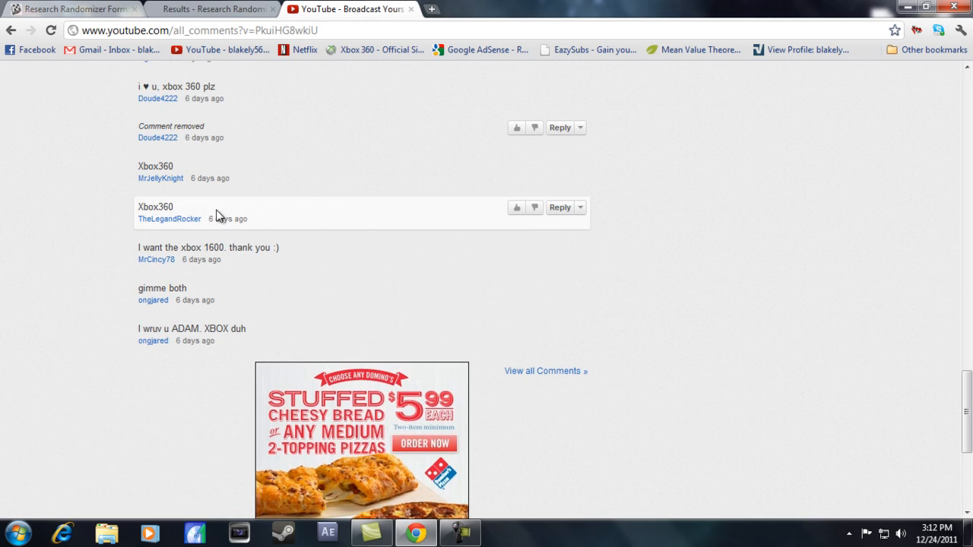
scroll("up", 3)
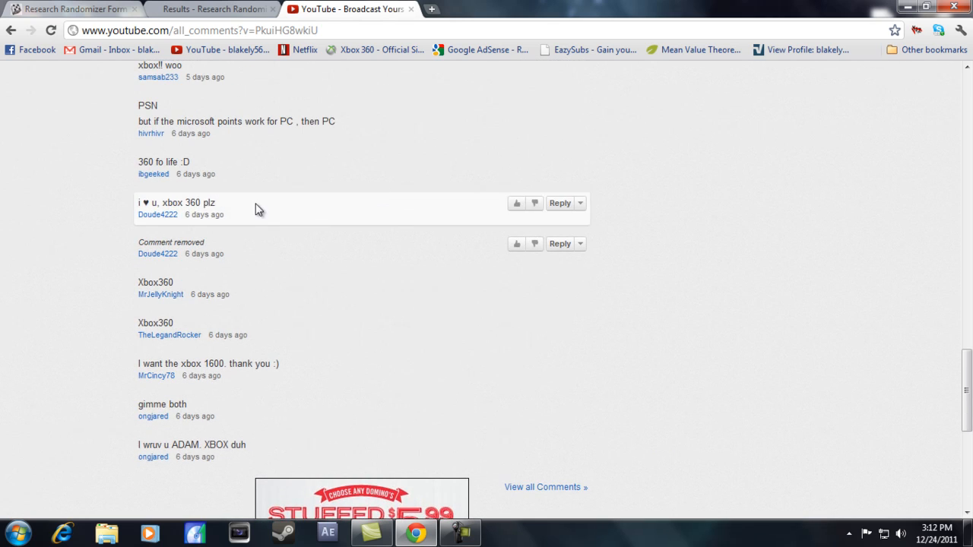
scroll("up", 3)
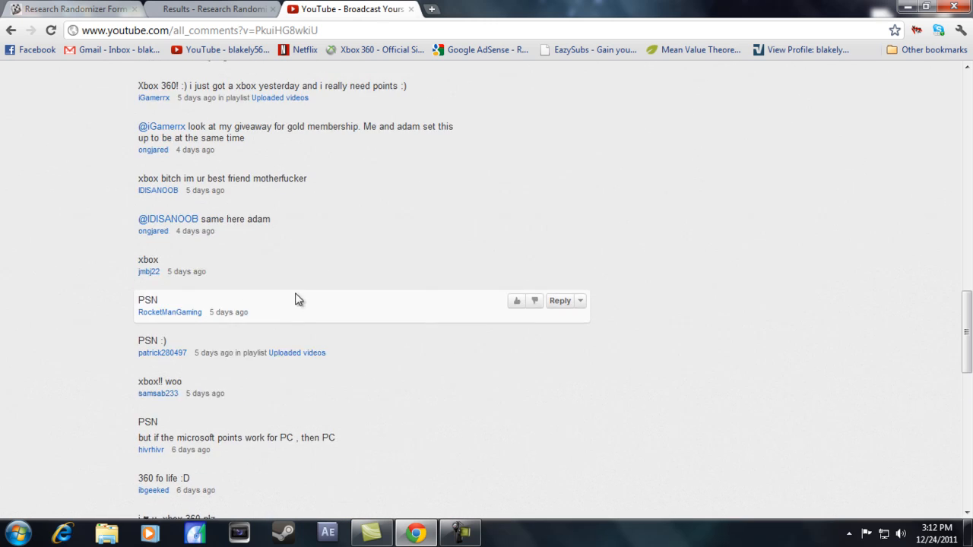
scroll("up", 3)
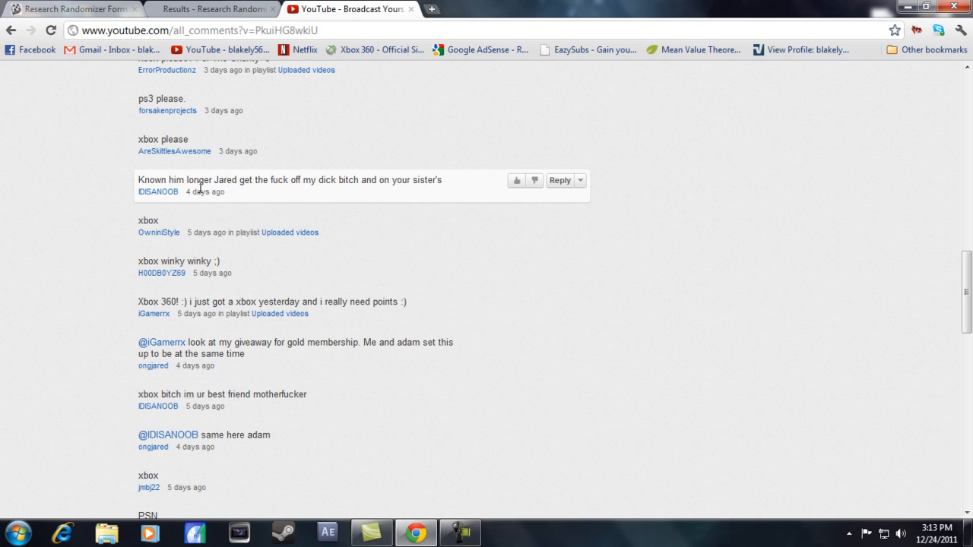
scroll("up", 3)
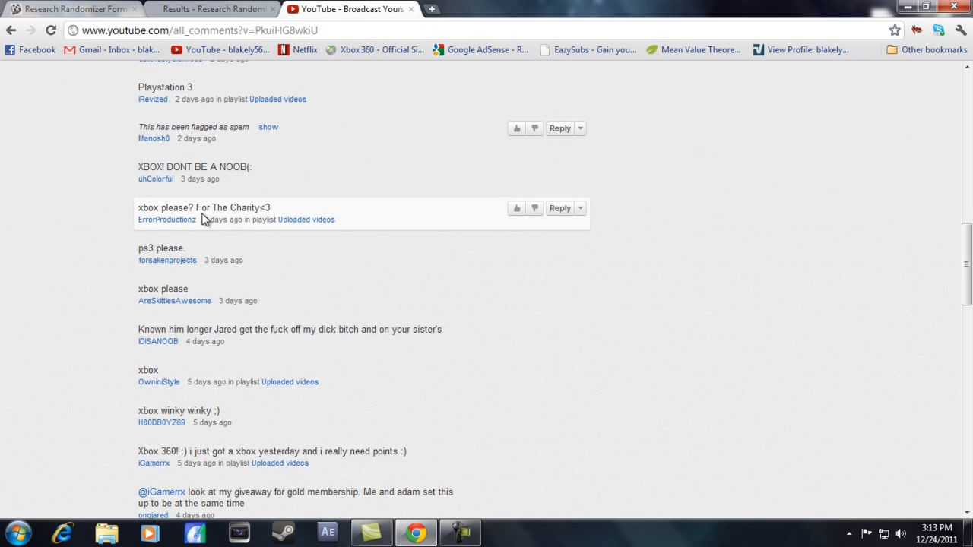
scroll("up", 3)
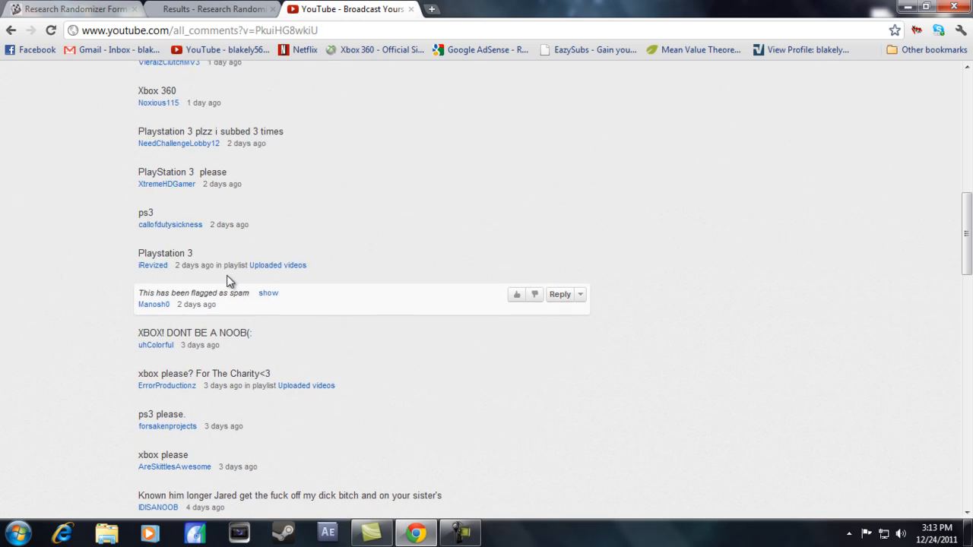
scroll("up", 3)
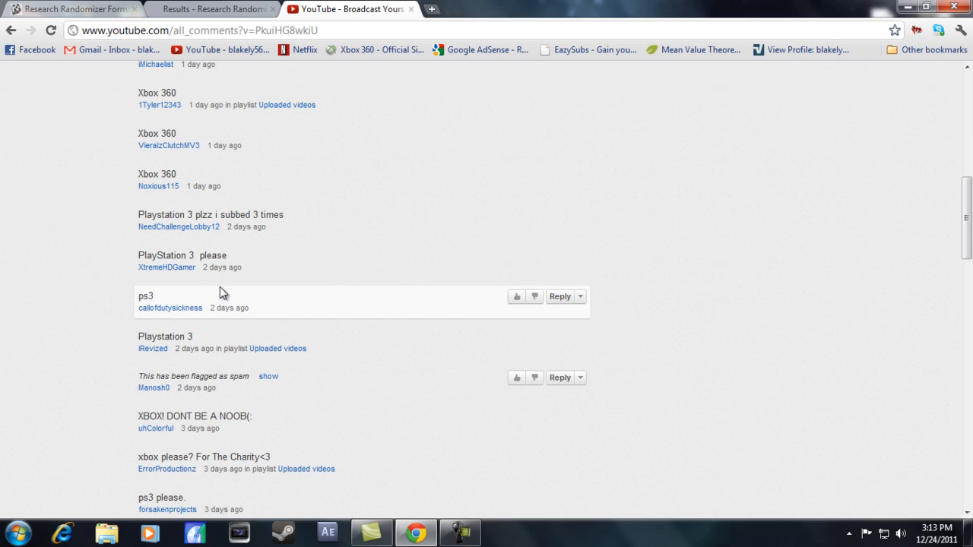
scroll("up", 3)
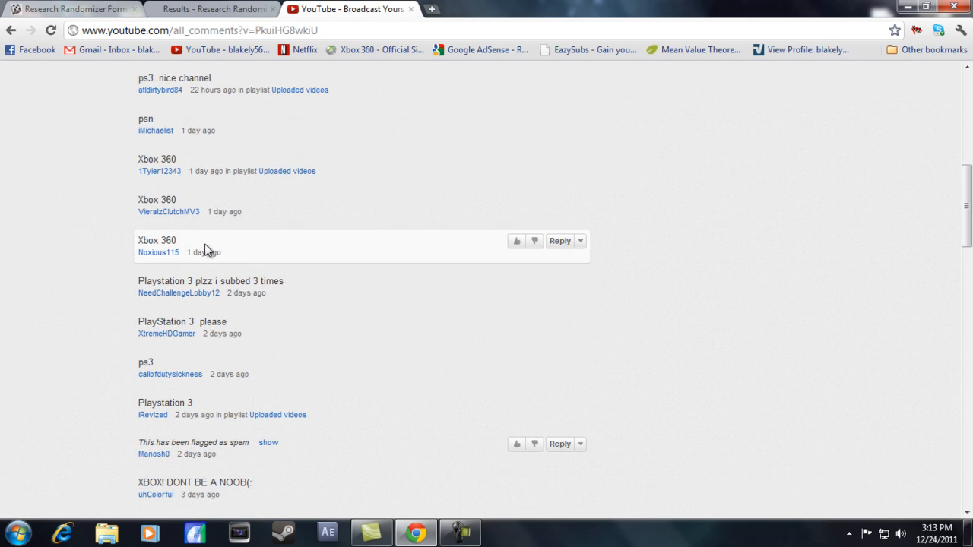
mouse_move(210, 170)
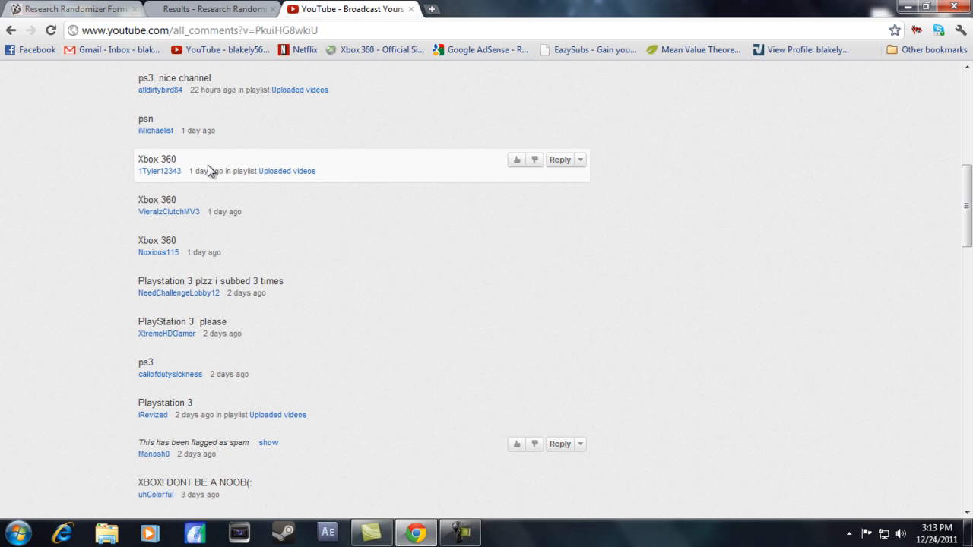
Step: Recount from the last six-day-old comment back up to the day-old "Xbox 360" replies at the top
scroll("down", 3)
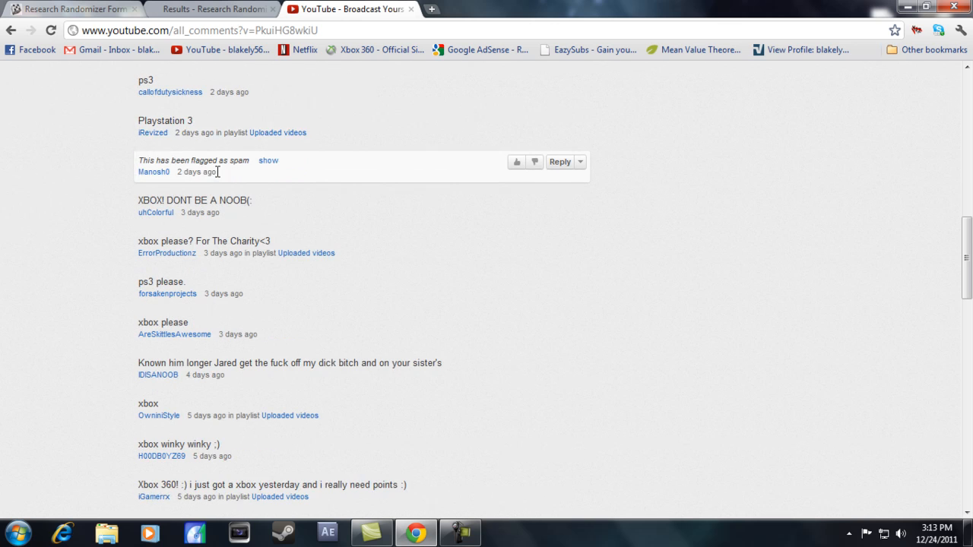
scroll("down", 3)
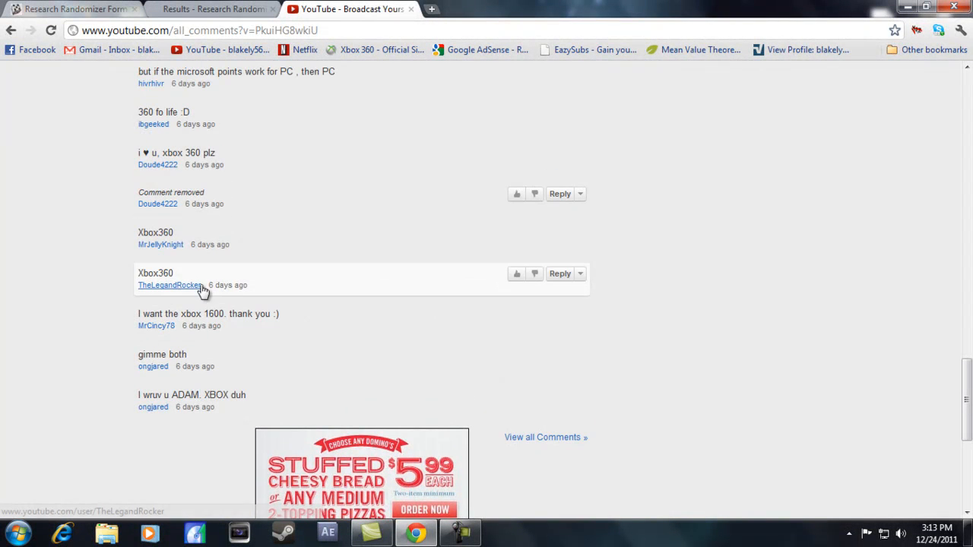
scroll("up", 3)
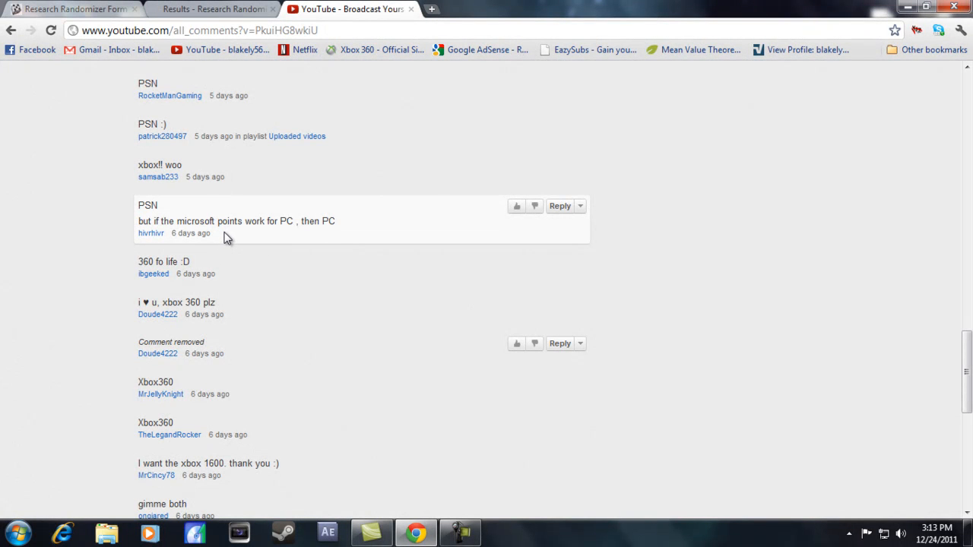
mouse_move(151, 234)
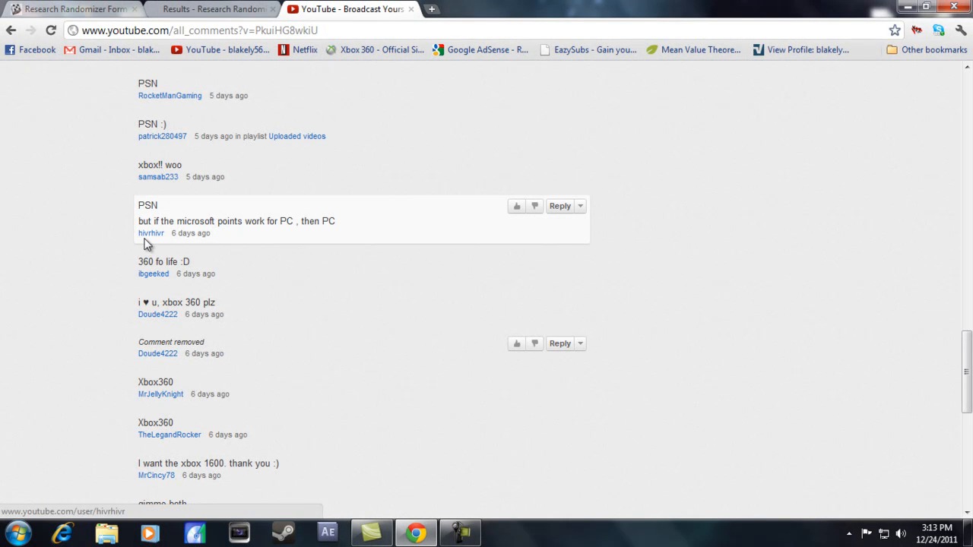
mouse_move(201, 196)
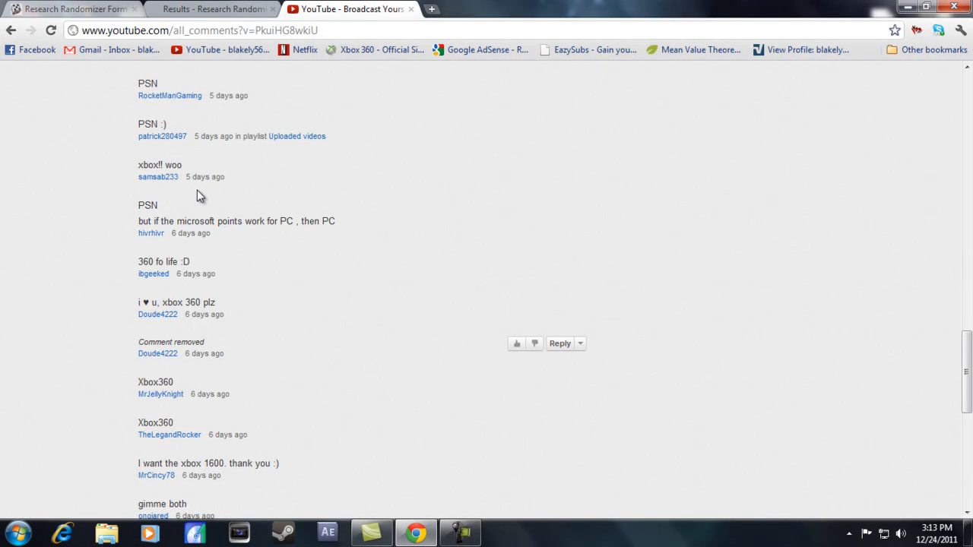
scroll("up", 3)
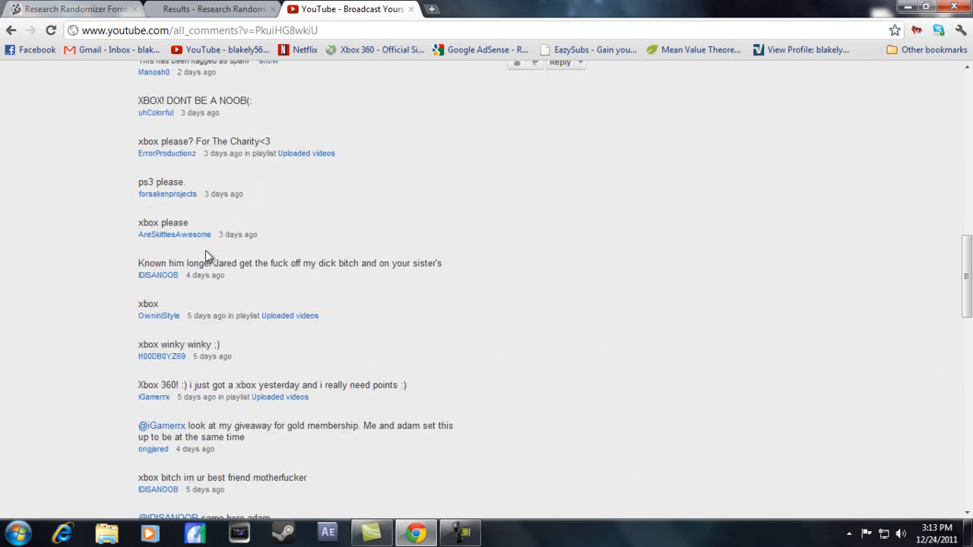
scroll("up", 3)
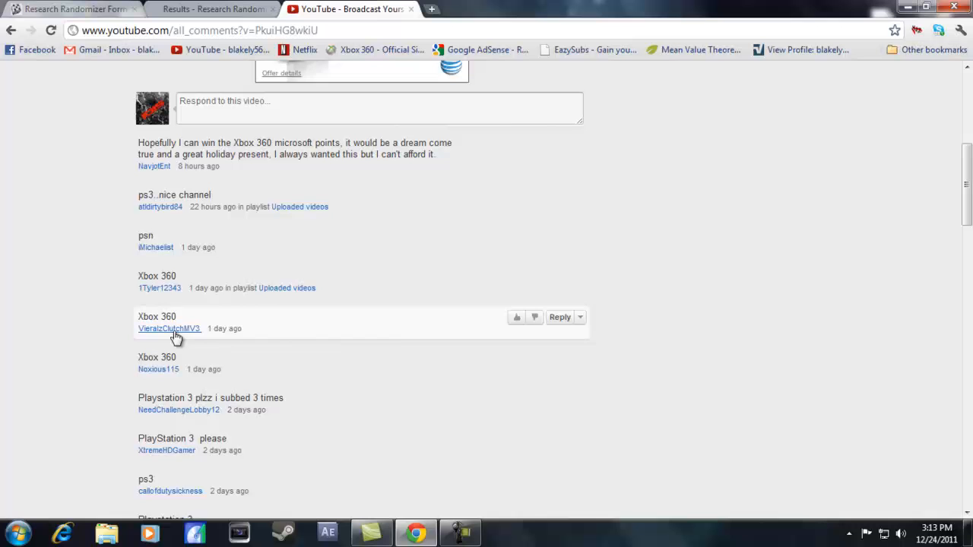
mouse_move(387, 298)
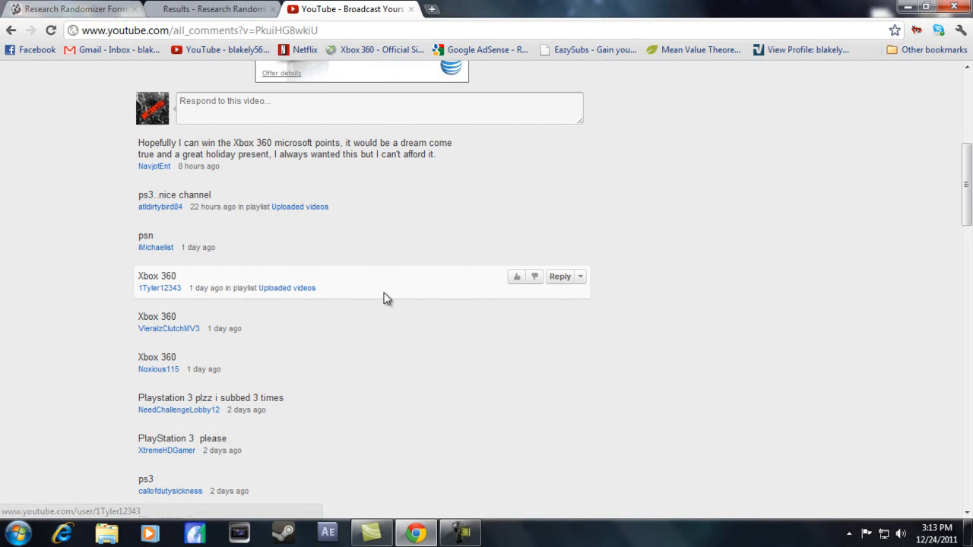